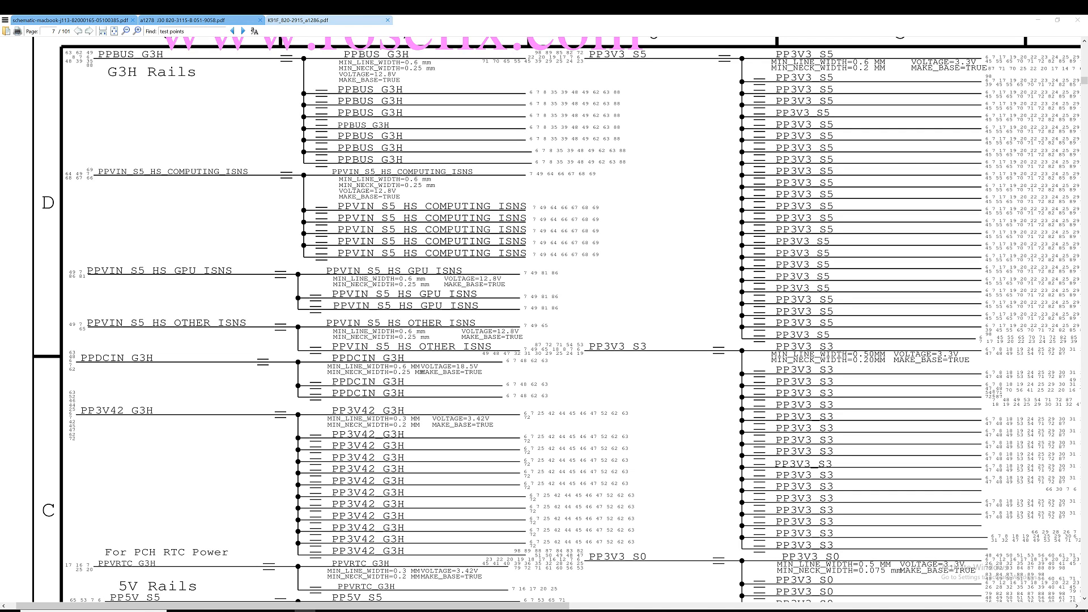
Bring the 5V Rails group on the page 7 power-rails sheet into view
left_click(241, 30)
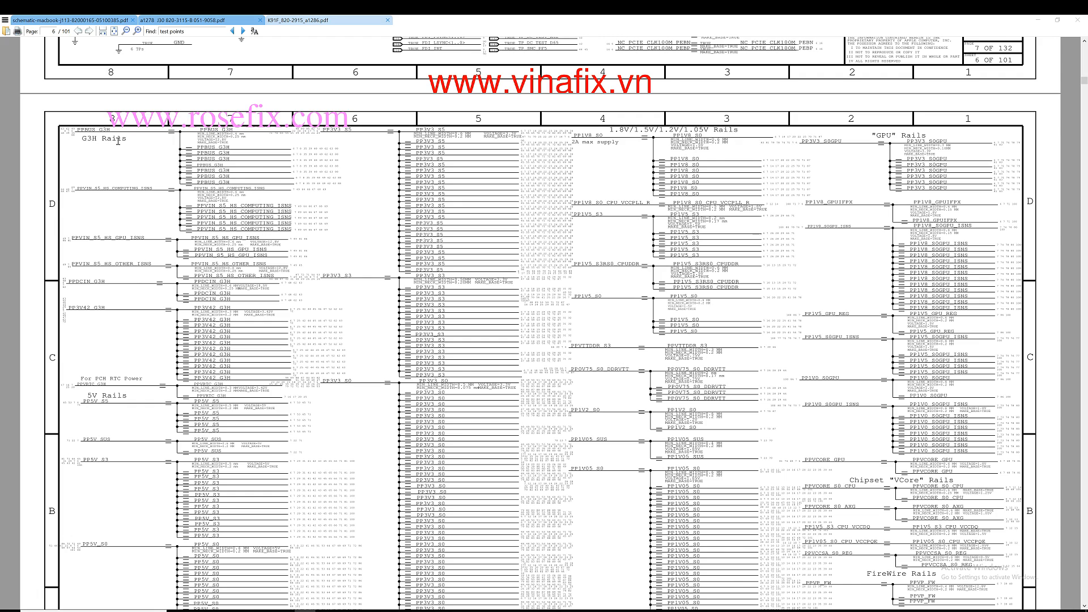
mouse_move(118, 140)
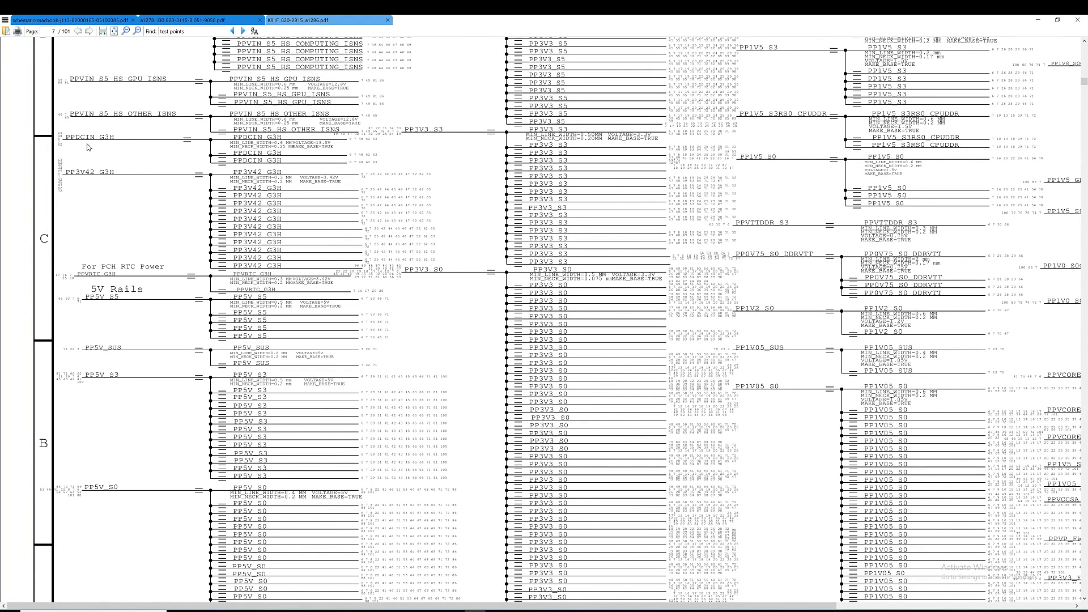
mouse_move(116, 213)
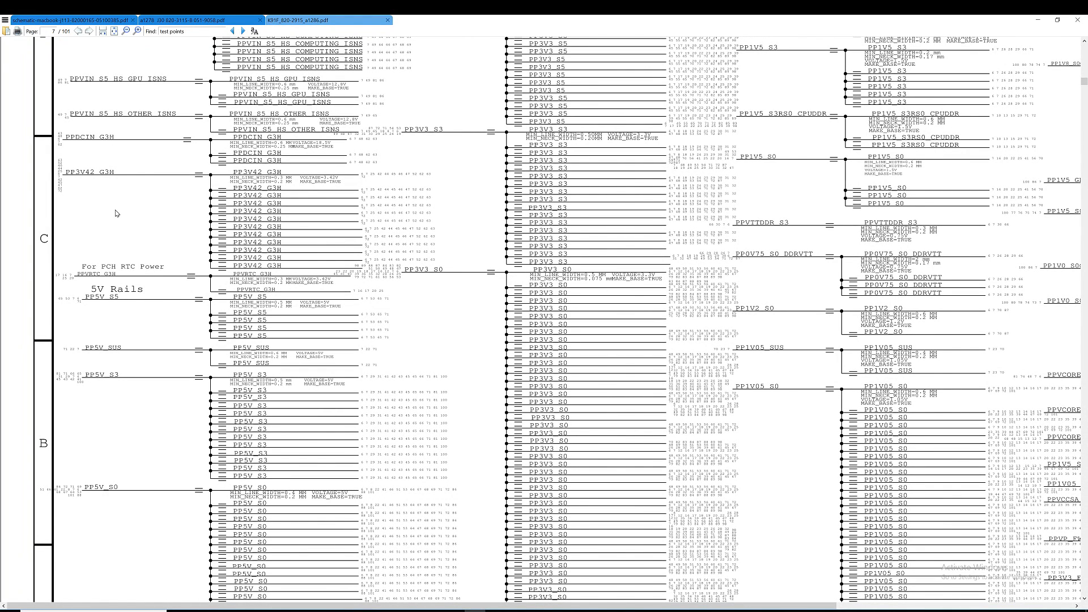
mouse_move(117, 176)
type("PP5V_SUS")
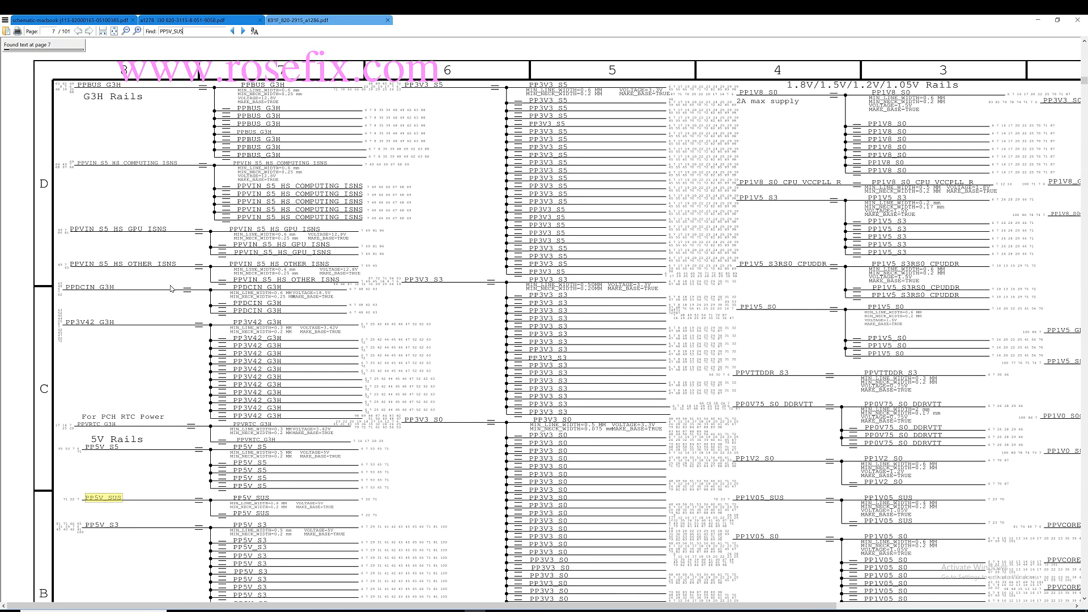
Step through PP5V_SUS matches past pages 20 and 22 to page 71
left_click(243, 31)
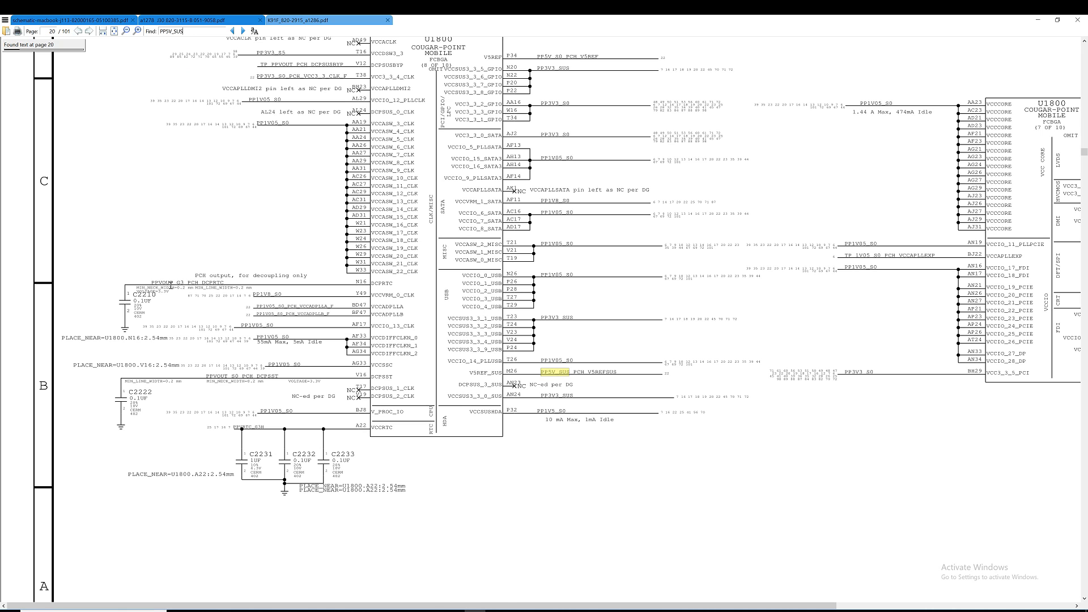
left_click(242, 31)
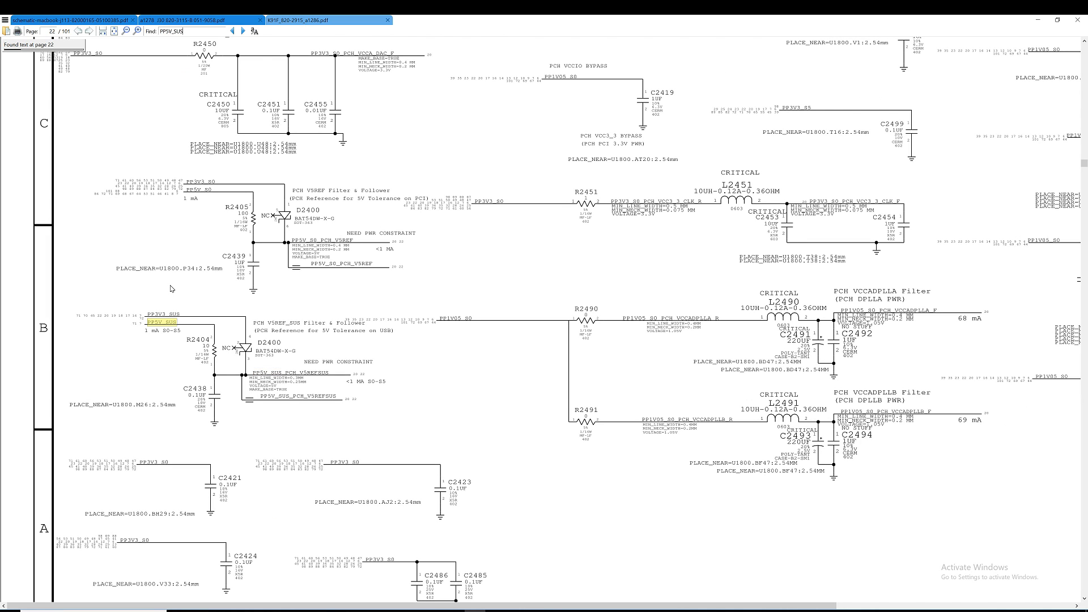
left_click(243, 31)
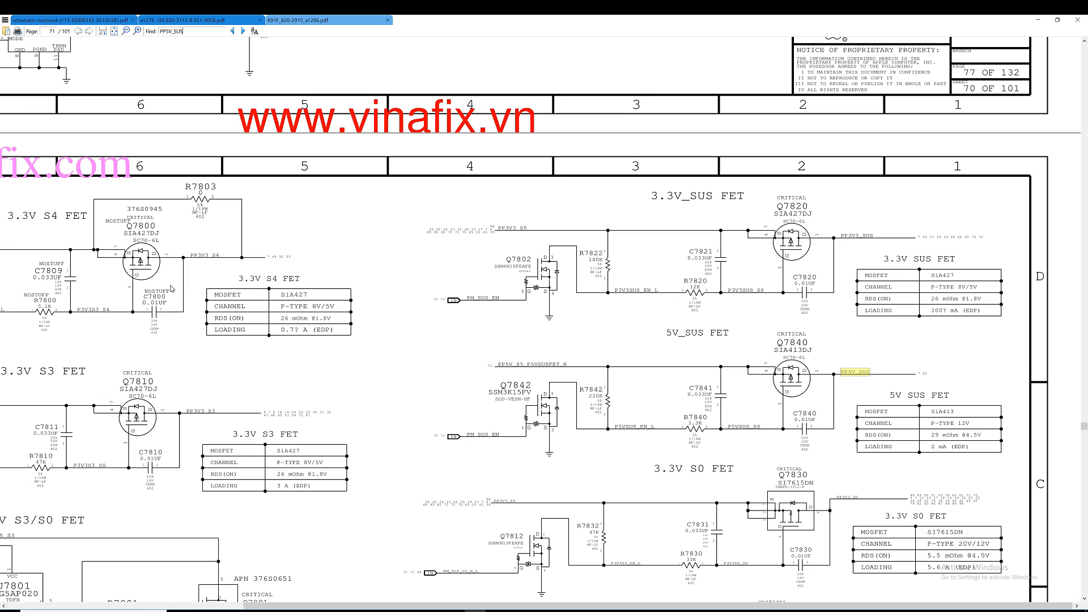
mouse_move(847, 445)
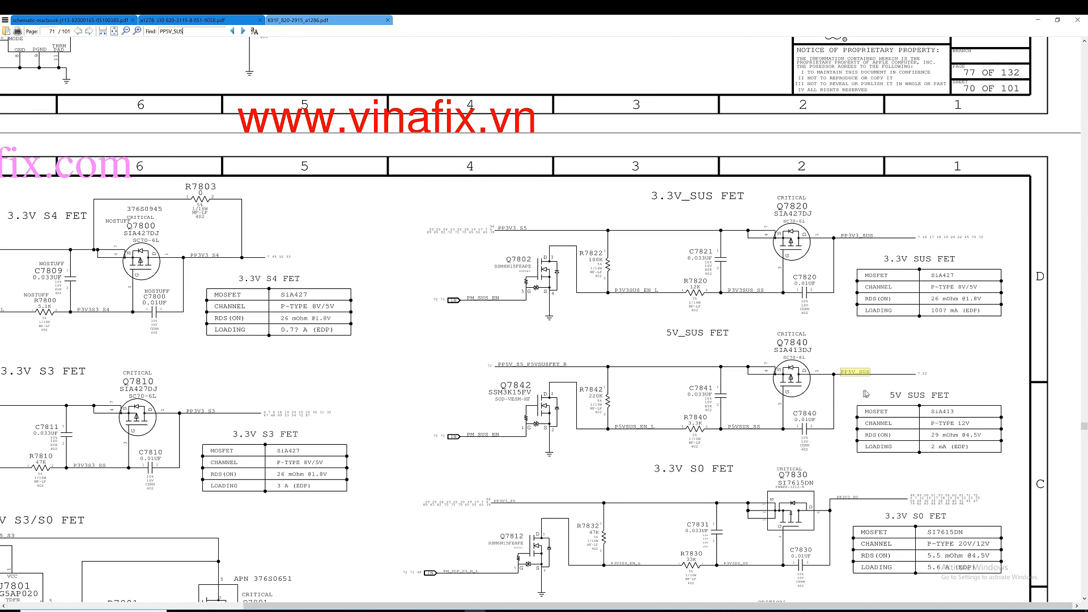
mouse_move(459, 400)
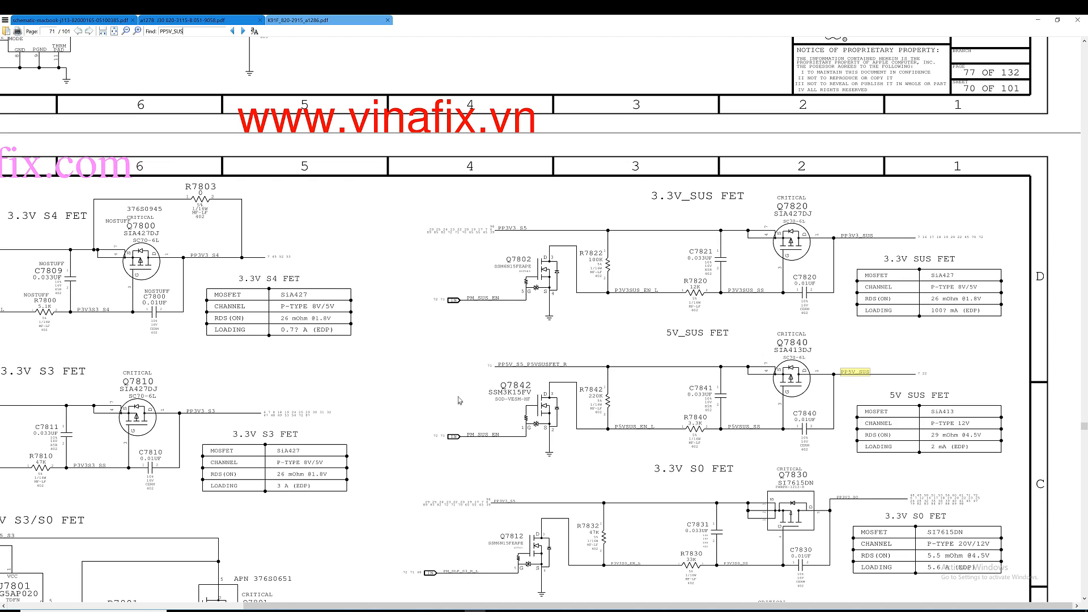
left_click(531, 364)
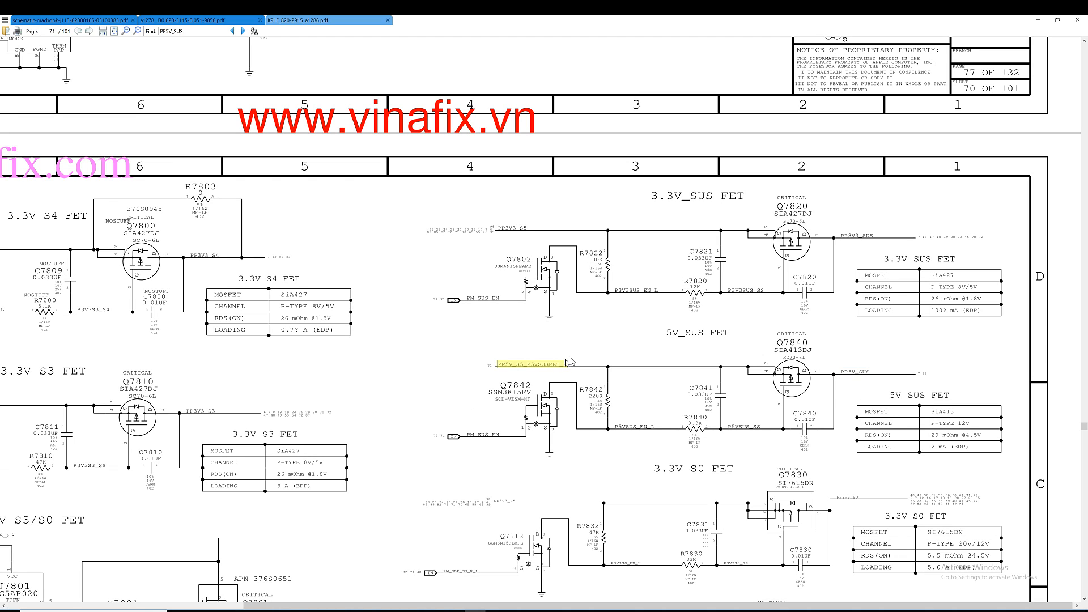
mouse_move(484, 437)
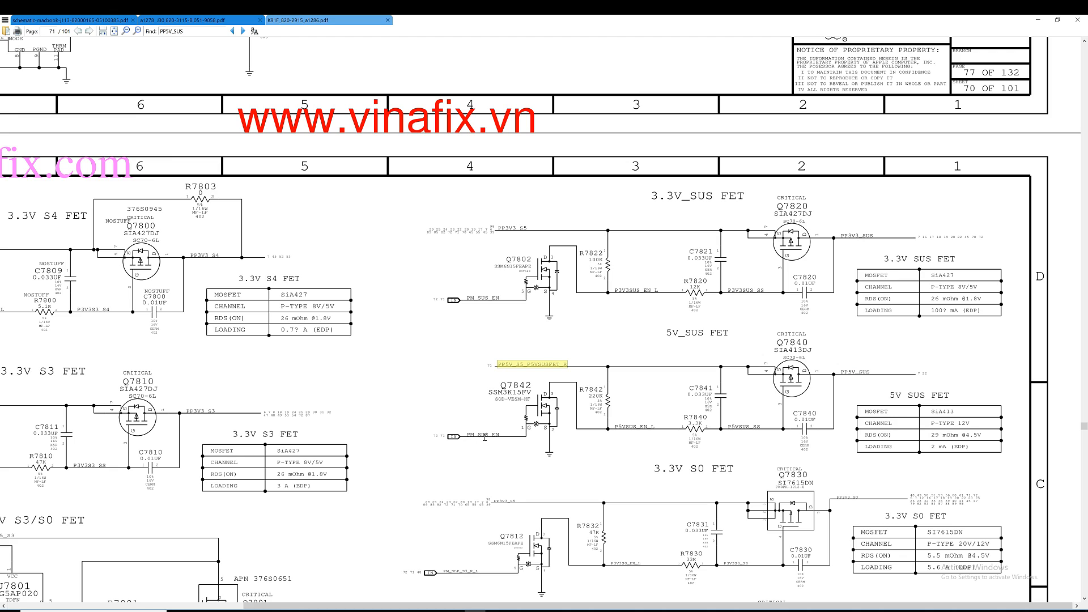
mouse_move(677, 387)
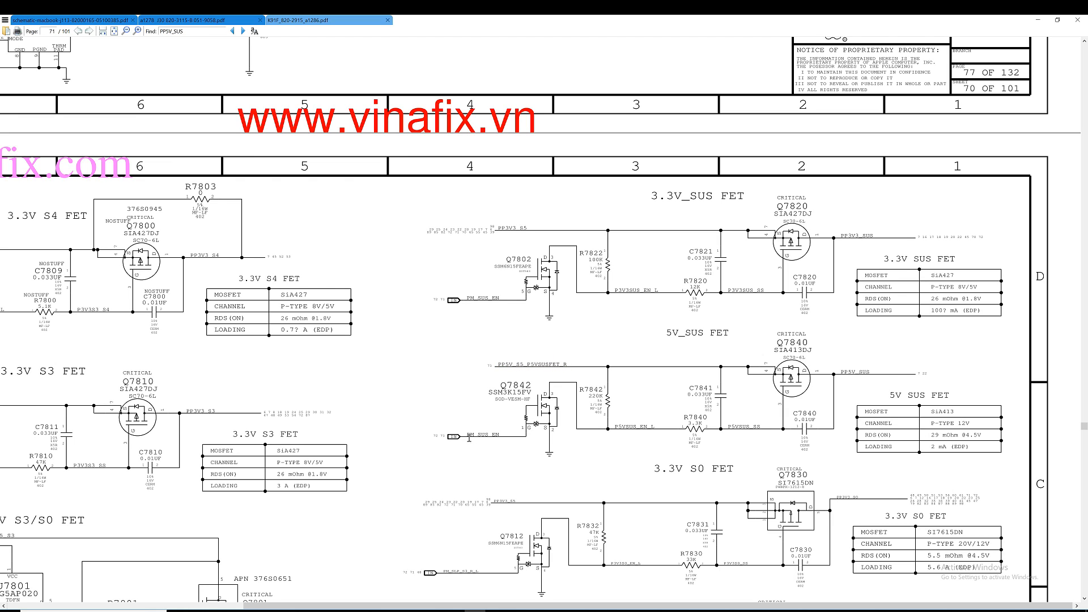
mouse_move(503, 439)
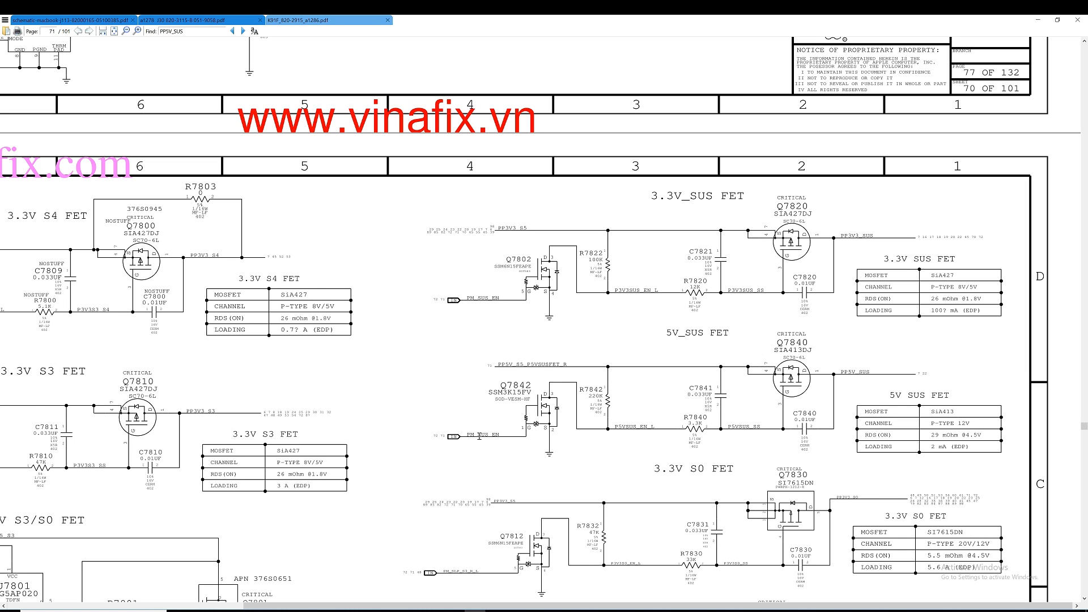
mouse_move(522, 457)
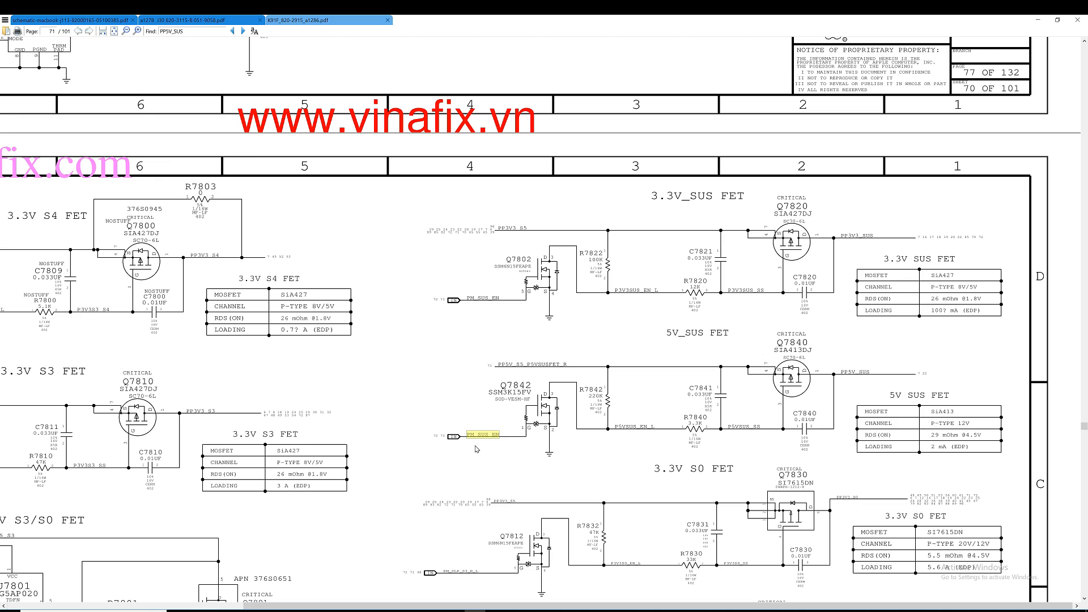
mouse_move(770, 432)
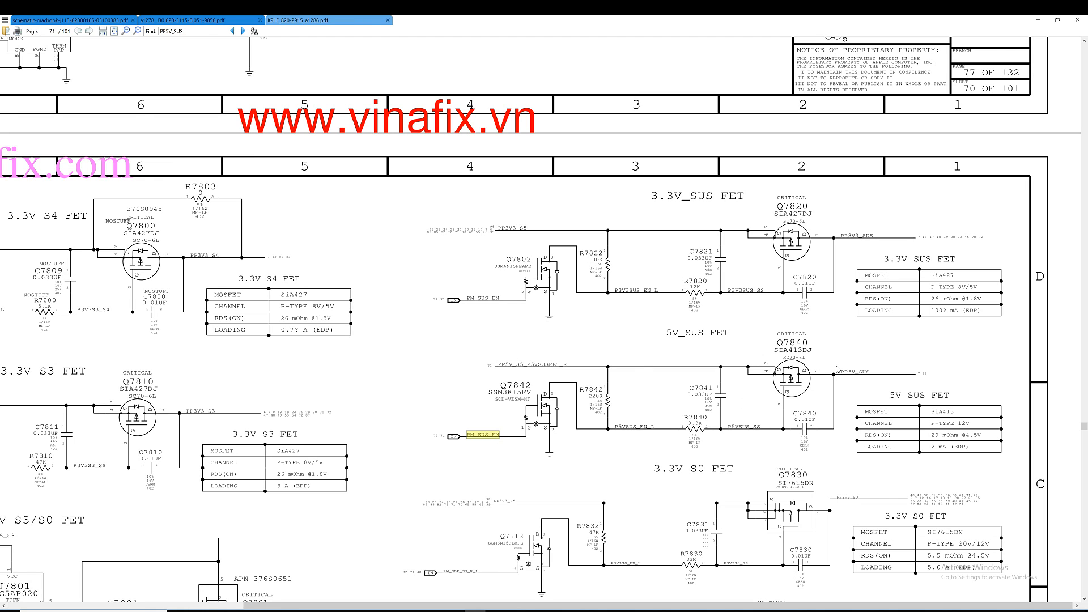
mouse_move(631, 398)
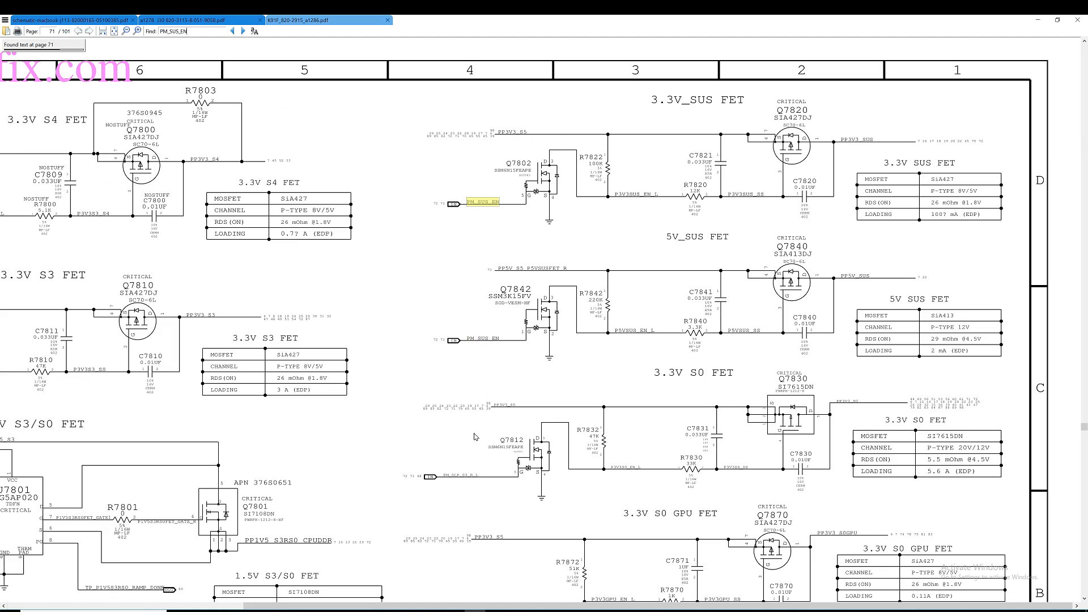
Jump to the PM_SUS_EN match on page 72 at the U7940 gate, then clear the highlight
left_click(244, 31)
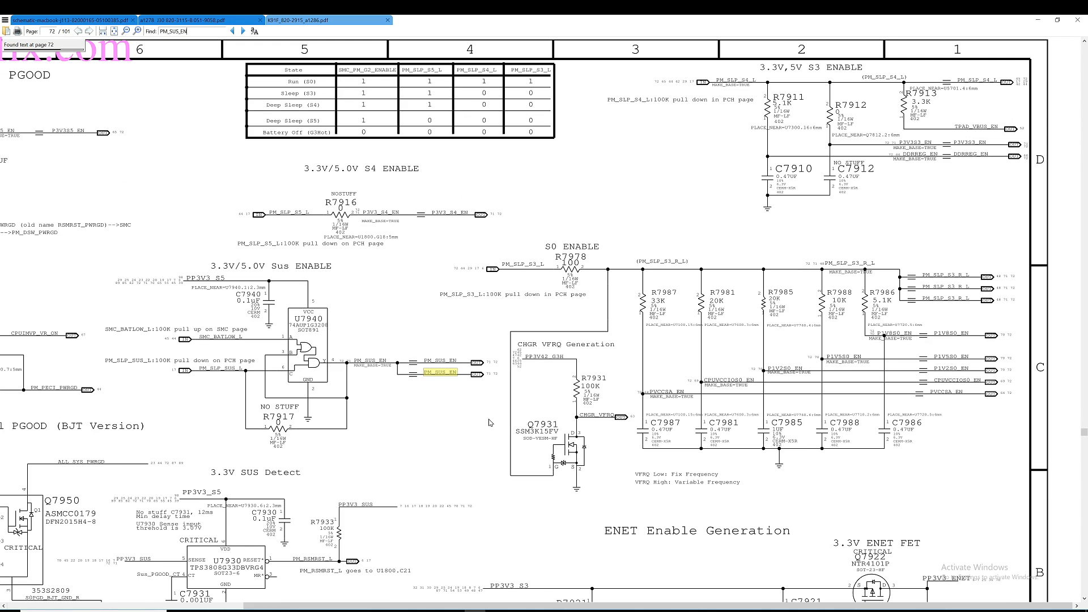
scroll("down", 3)
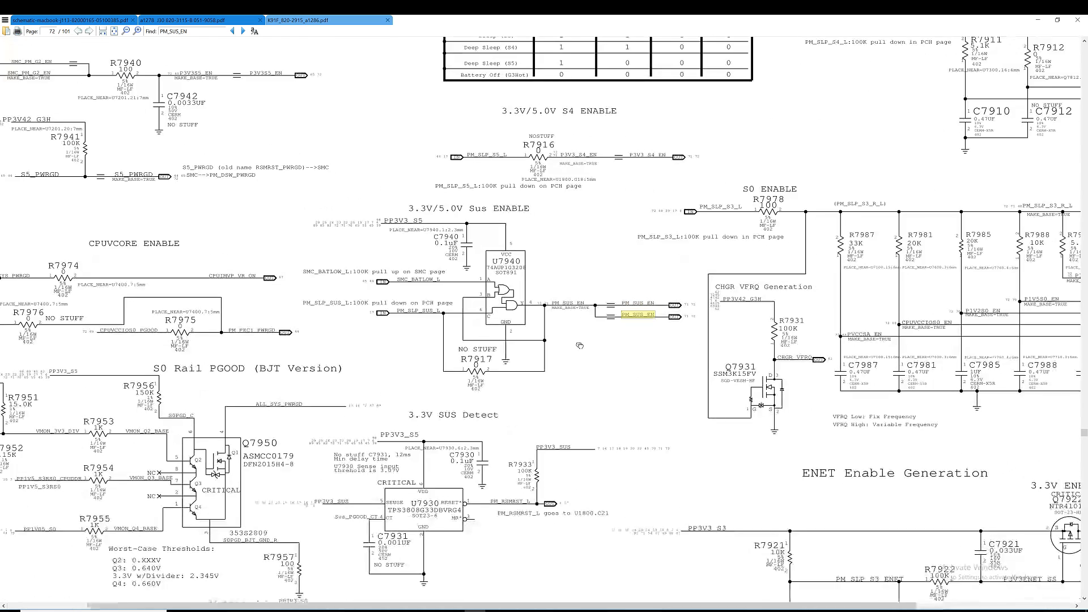
scroll("up", 3)
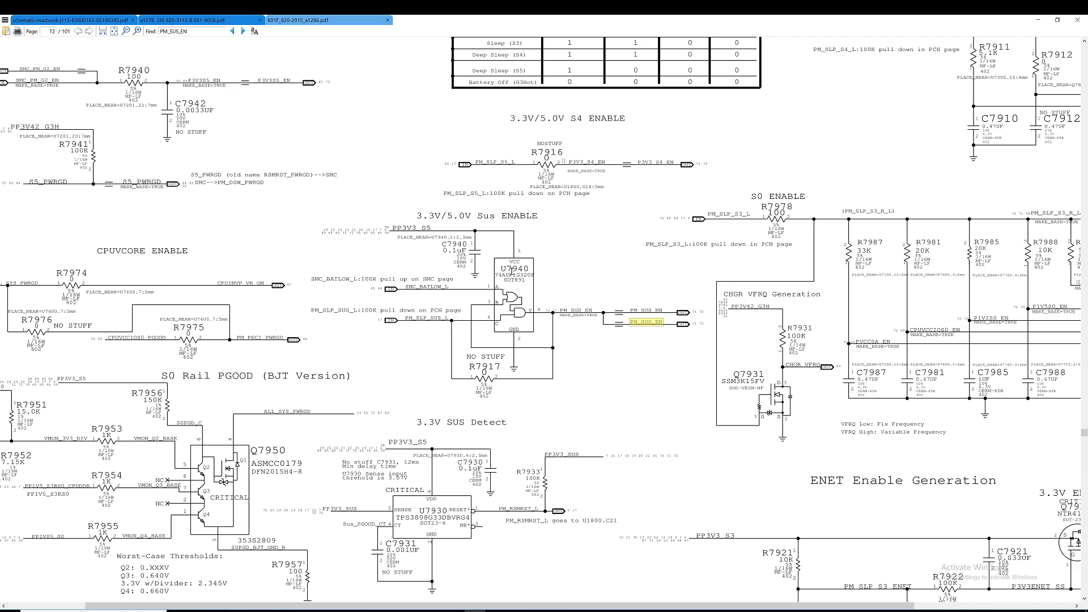
left_click(410, 227)
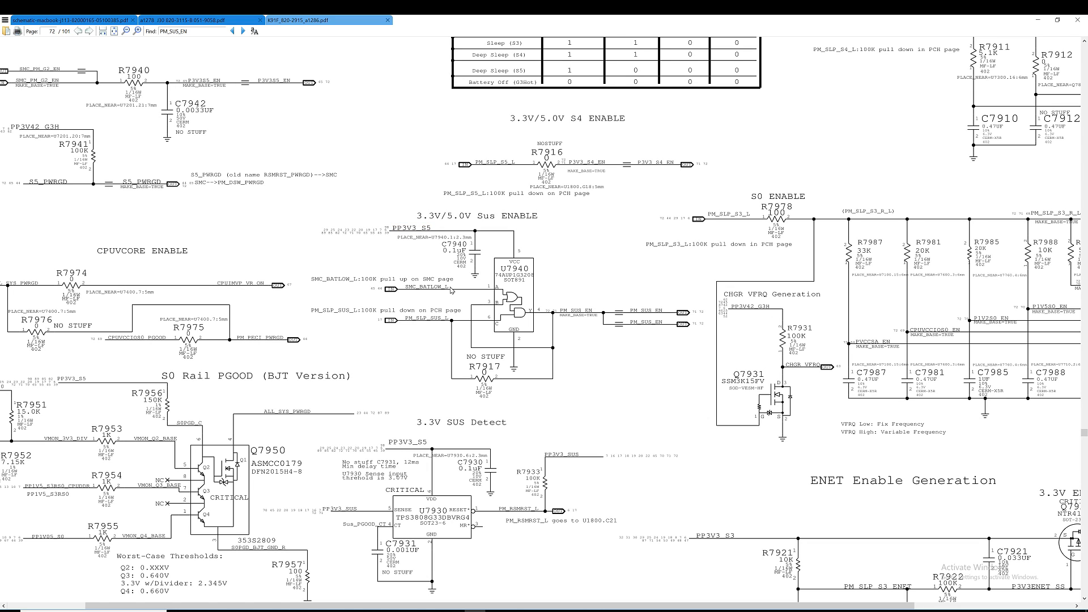
mouse_move(400, 240)
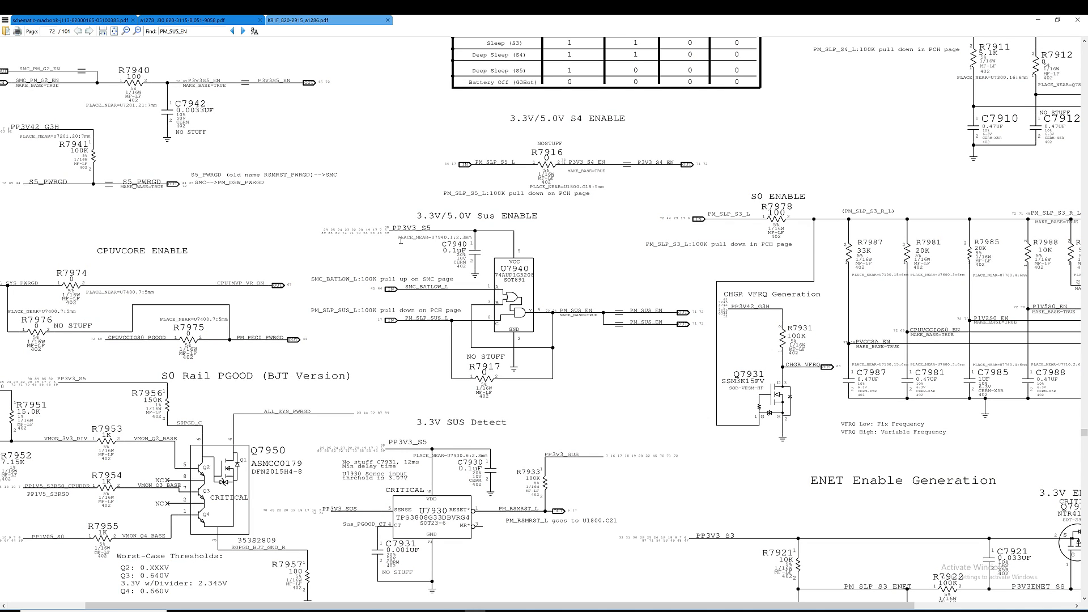